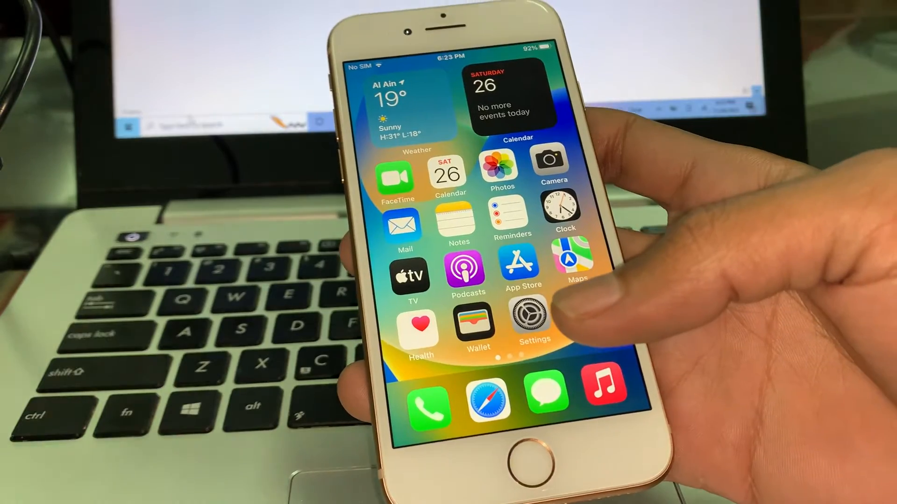
Step: Launch Safari from the iPhone home screen dock
{"action": "left_click", "coordinate": [487, 399]}
{"action": "type", "text": "iunlockt"}
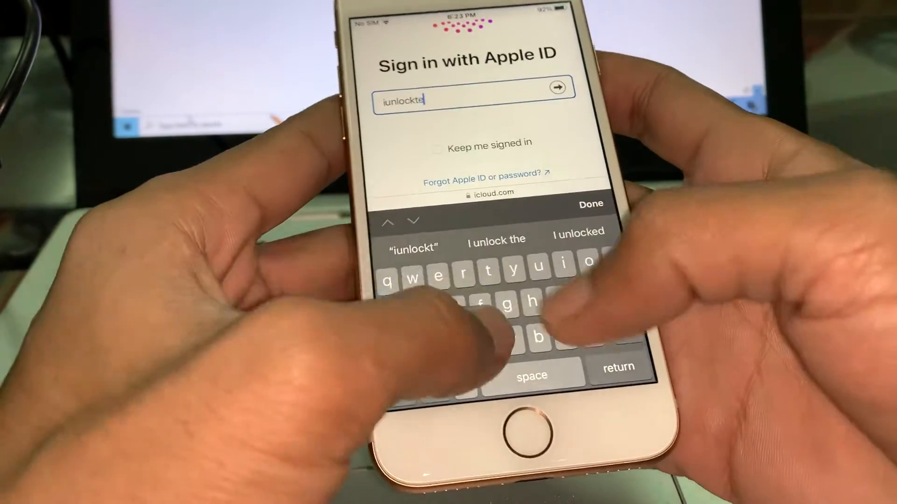
Step: Continue typing the Apple ID, adding 'ech79', in the sign-in field
{"action": "type", "text": "ech79"}
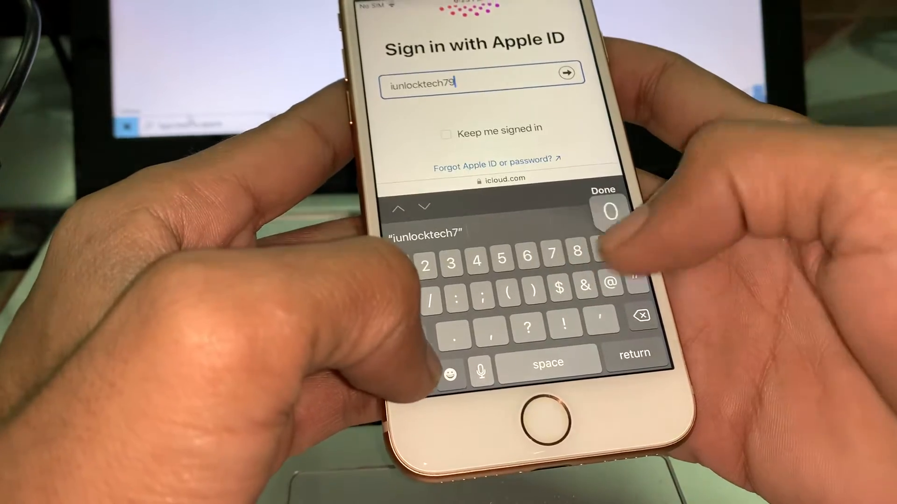